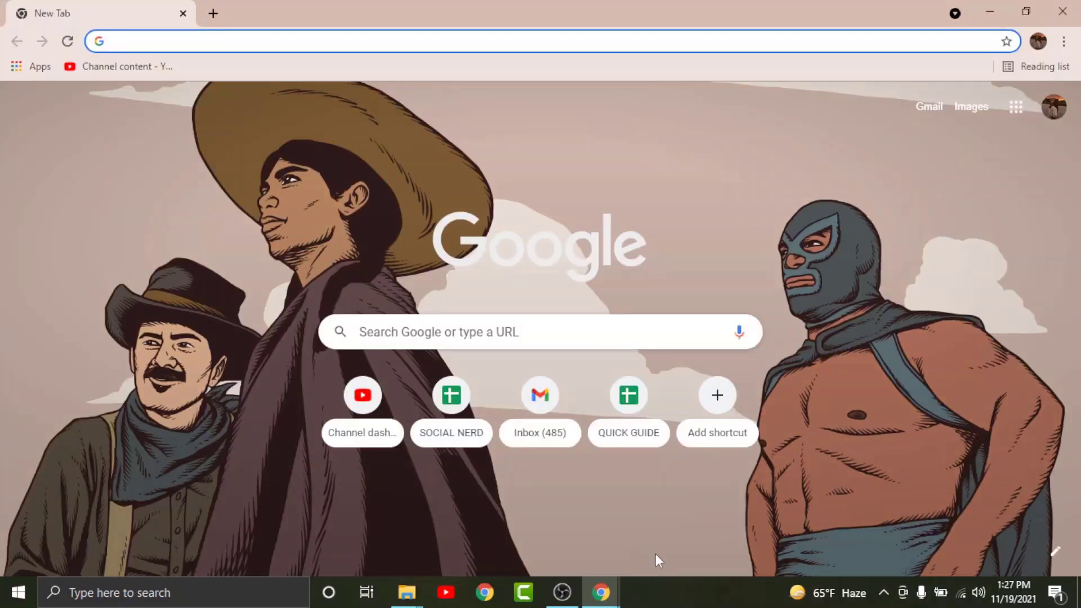
Go to qib.com.qa in the address bar to load the QIB homepage
{"action": "type", "text": "qib"}
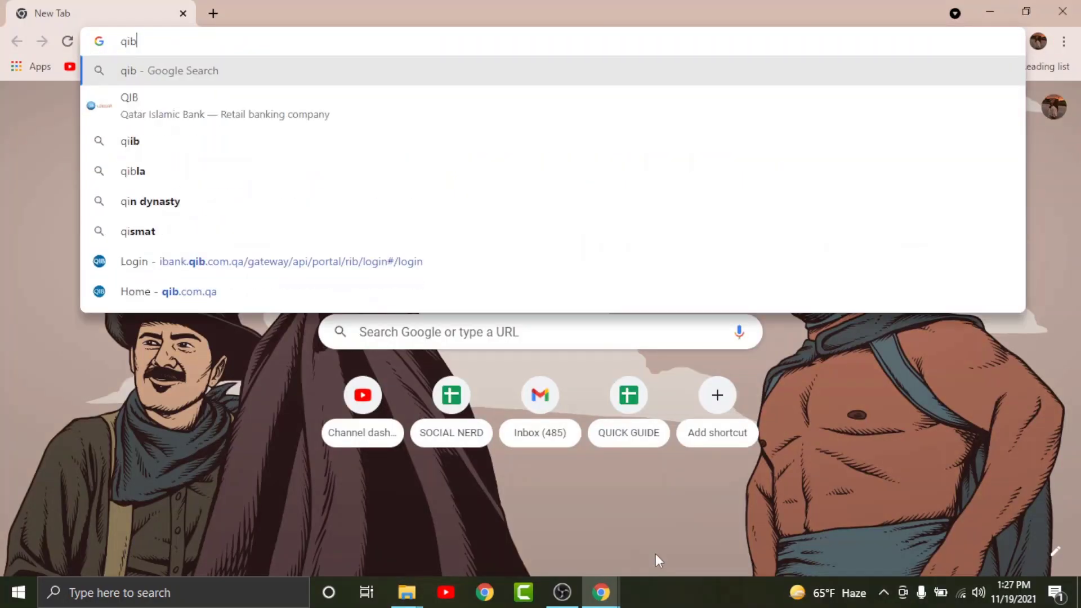
{"action": "type", "text": ".com.qa/en/"}
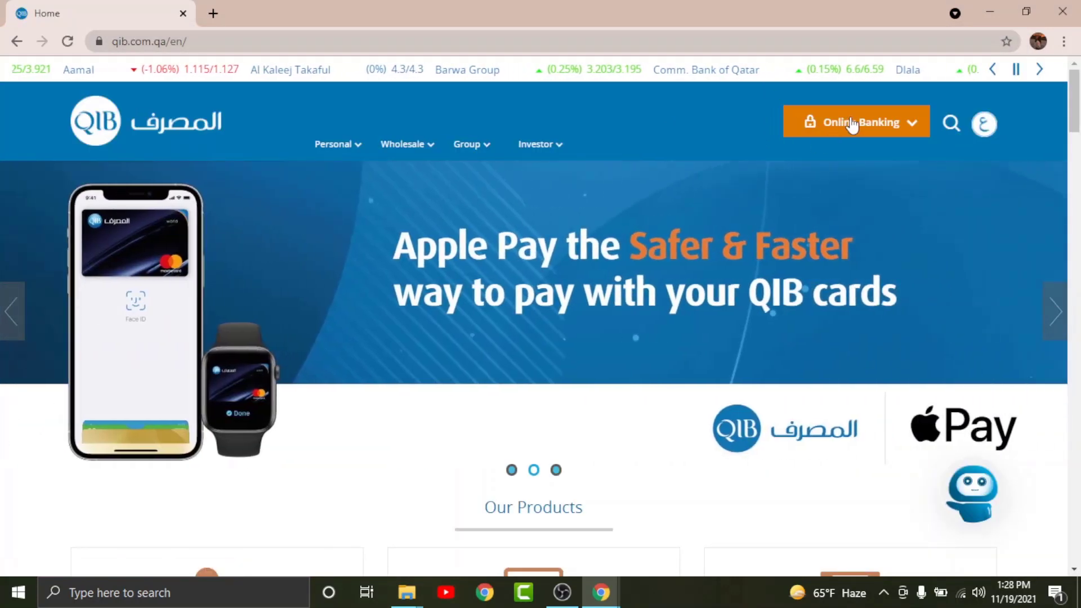
Choose Personal from the Online Banking menu to reach the login page
{"action": "left_click", "coordinate": [856, 122]}
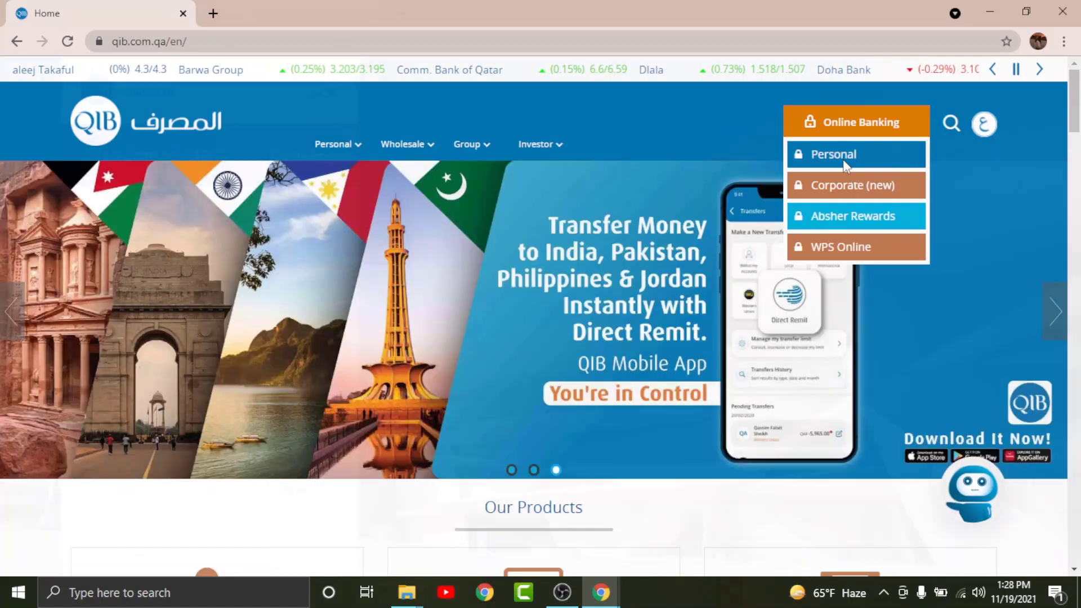
{"action": "left_click", "coordinate": [833, 154]}
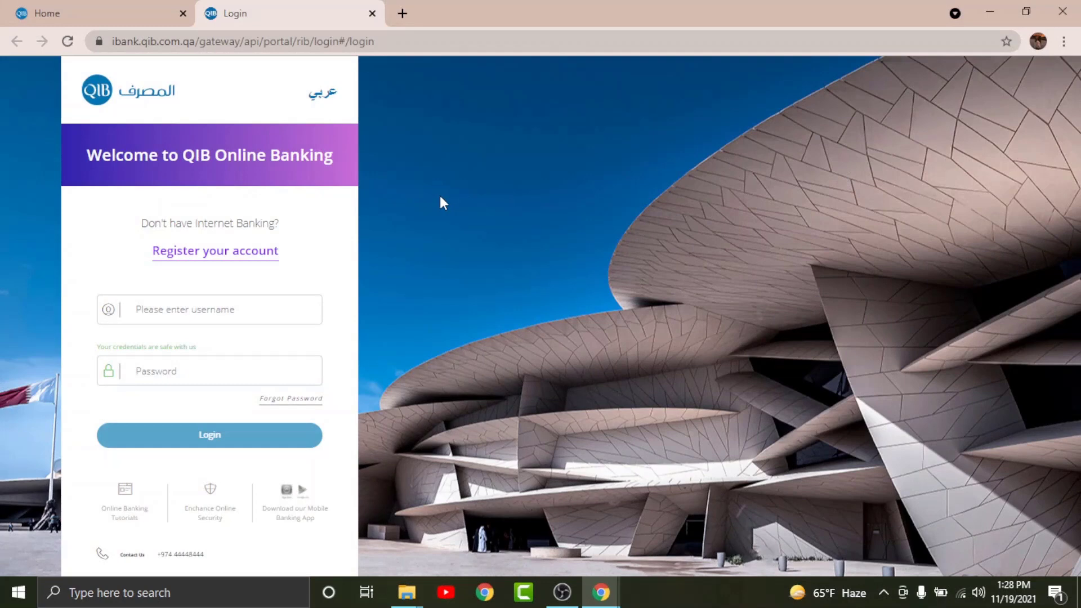
{"action": "mouse_move", "coordinate": [280, 247]}
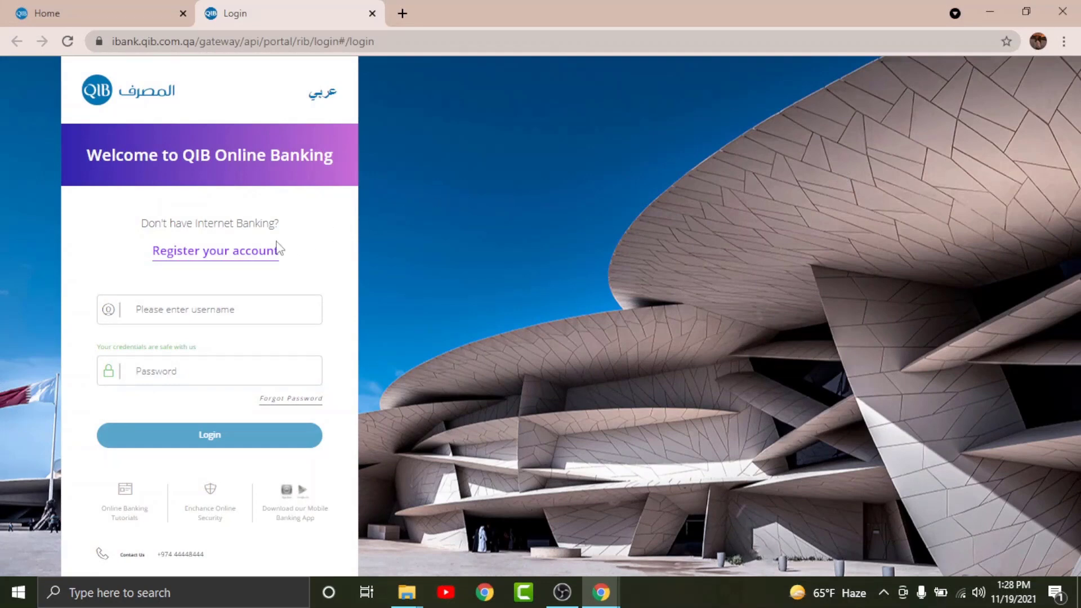
Select 'Register your account' to reach the ATM card number, PIN and expiry form
{"action": "left_click", "coordinate": [217, 250]}
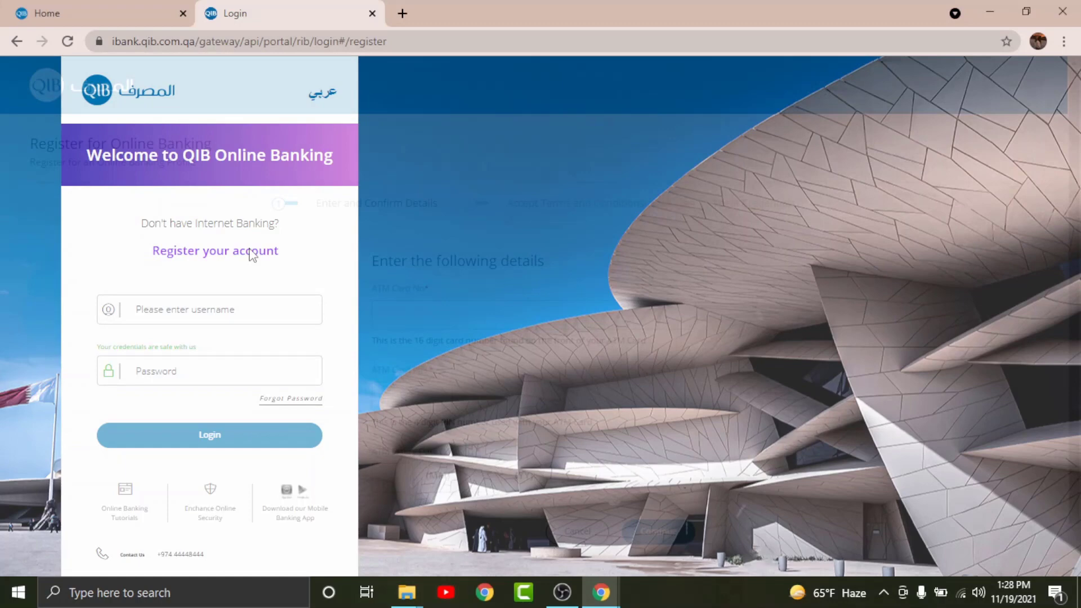
{"action": "left_click", "coordinate": [214, 250]}
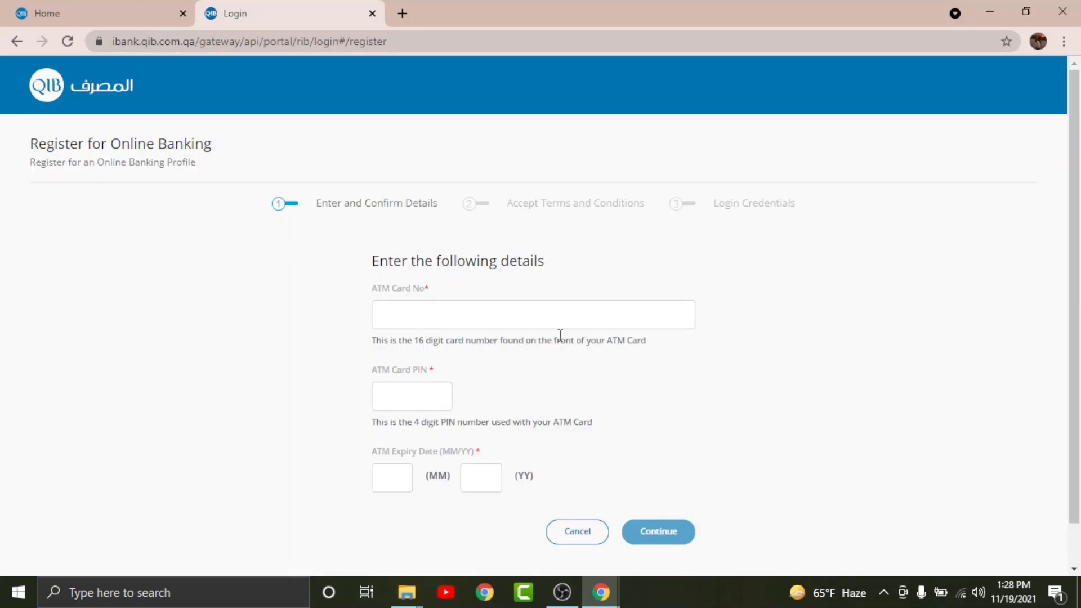
{"action": "mouse_move", "coordinate": [602, 430]}
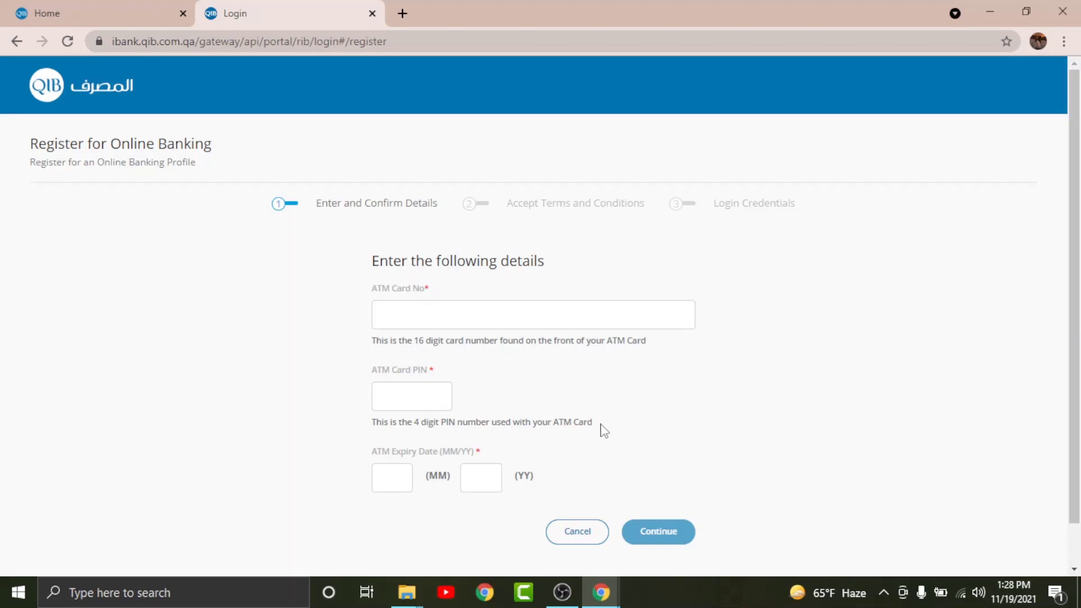
{"action": "mouse_move", "coordinate": [422, 303]}
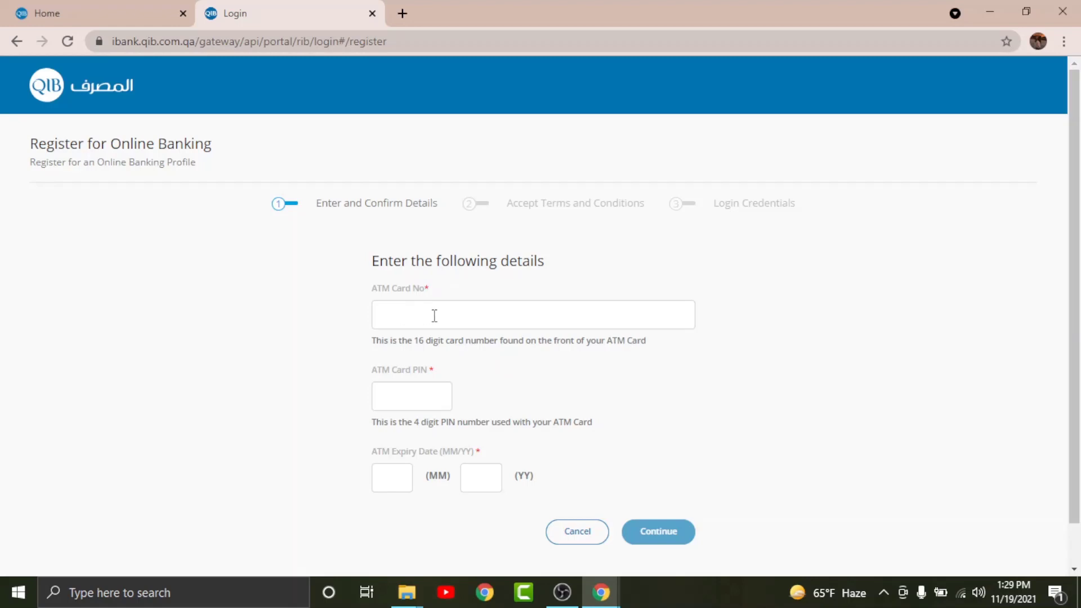
{"action": "mouse_move", "coordinate": [391, 405]}
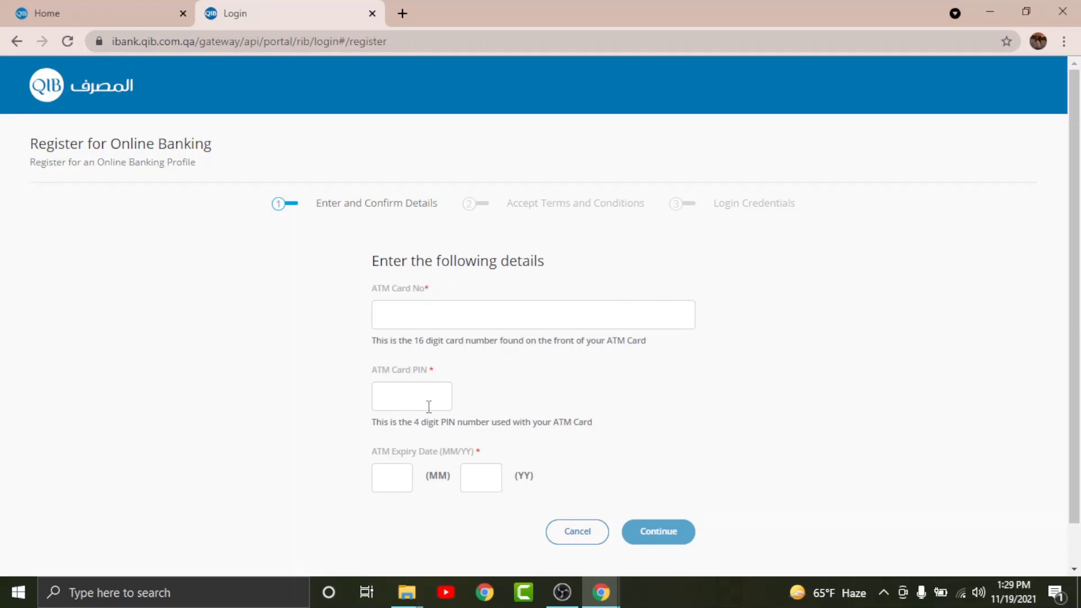
{"action": "mouse_move", "coordinate": [407, 487]}
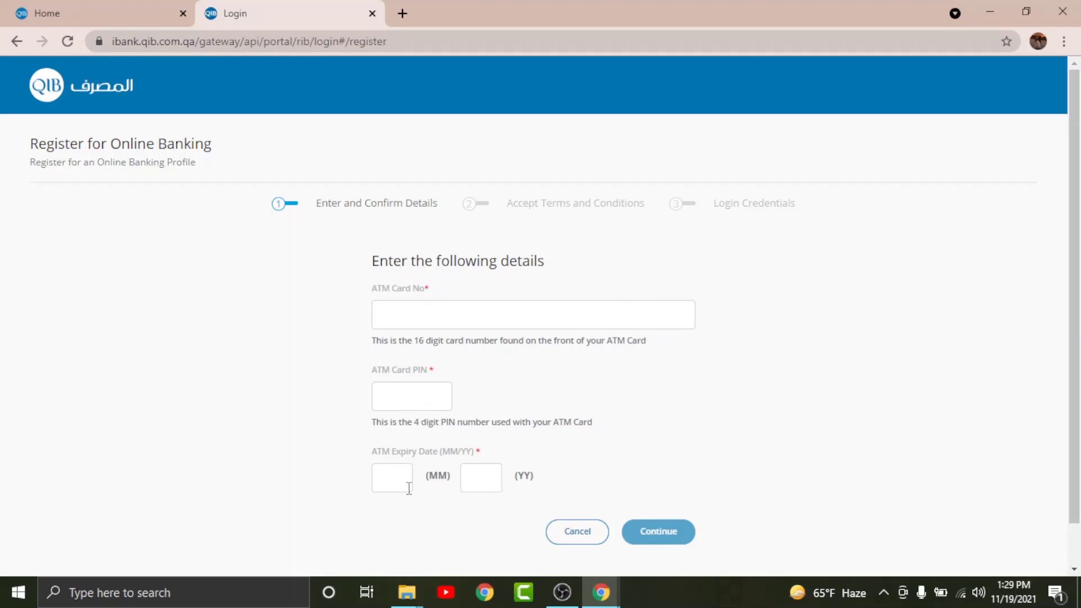